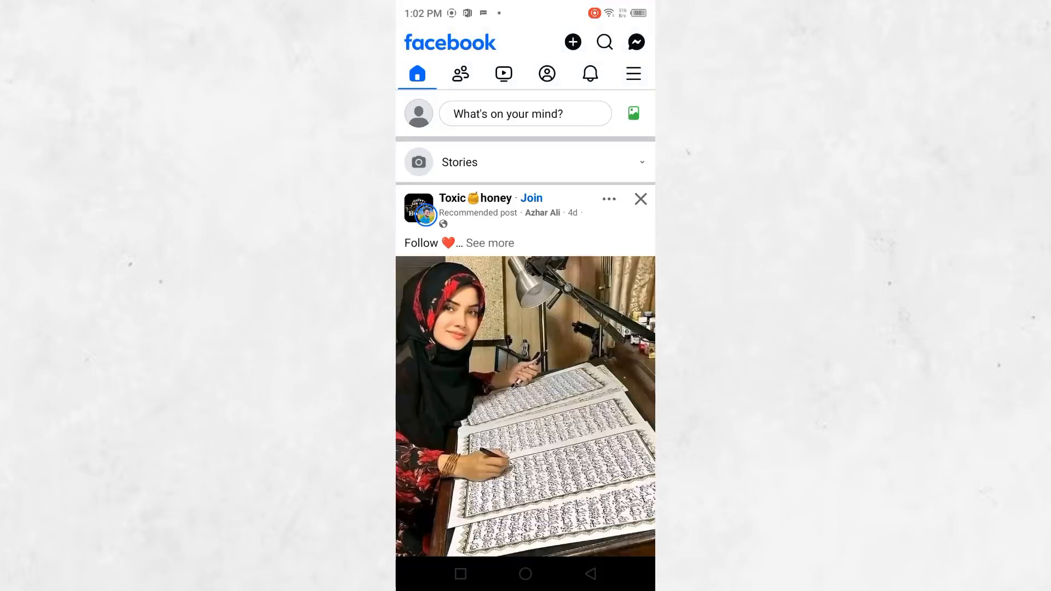
Scroll the mobile News Feed, then open the hamburger main menu
{"action": "scroll", "scroll_direction": "down", "scroll_amount": 3}
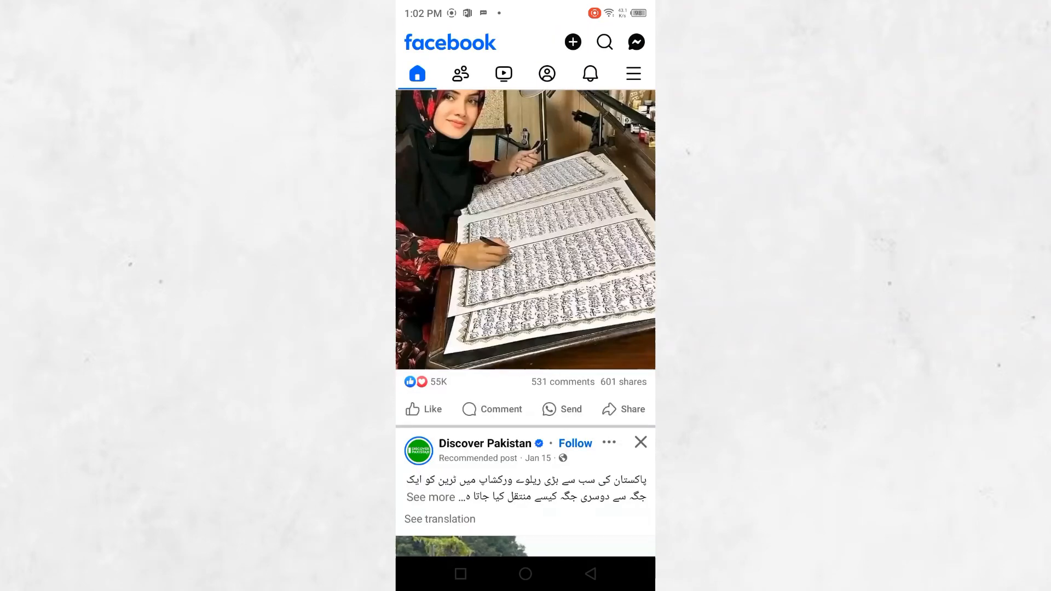
{"action": "scroll", "scroll_direction": "down", "scroll_amount": 3}
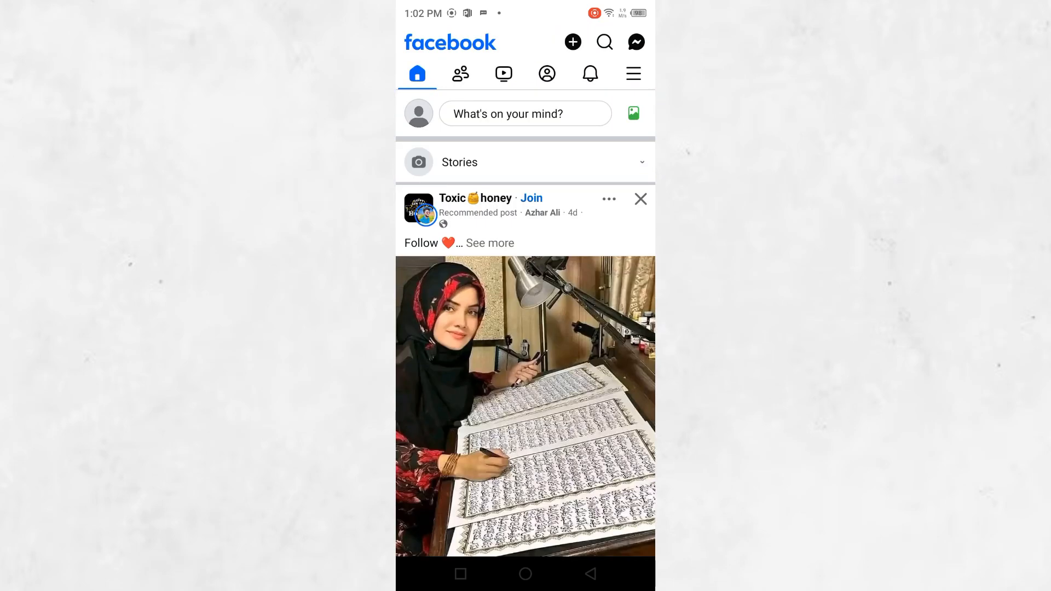
{"action": "left_click", "coordinate": [632, 72]}
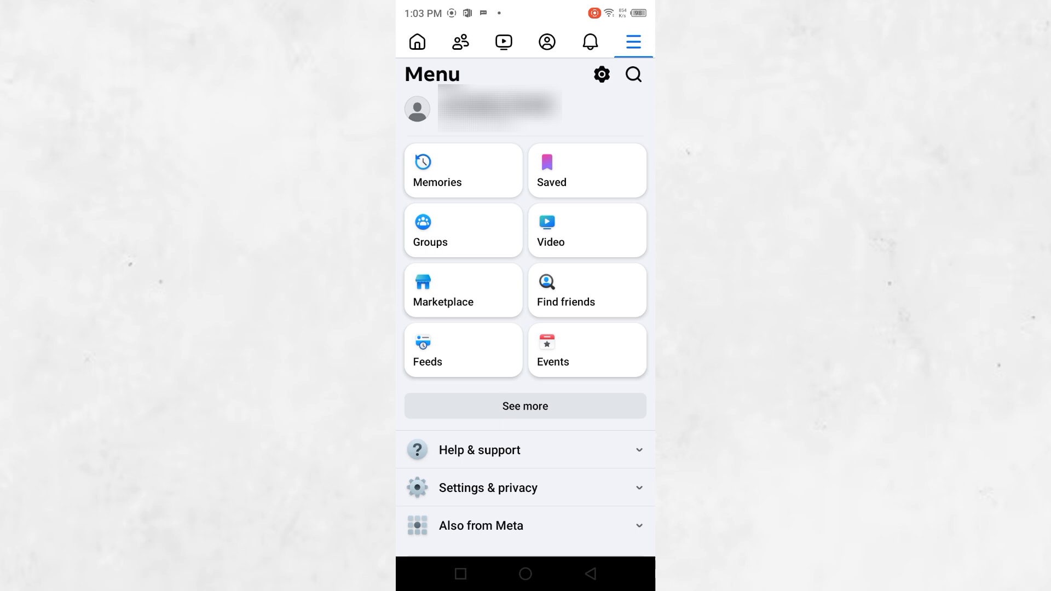
Open Settings & privacy and scroll down to the Preferences section
{"action": "left_click", "coordinate": [488, 487]}
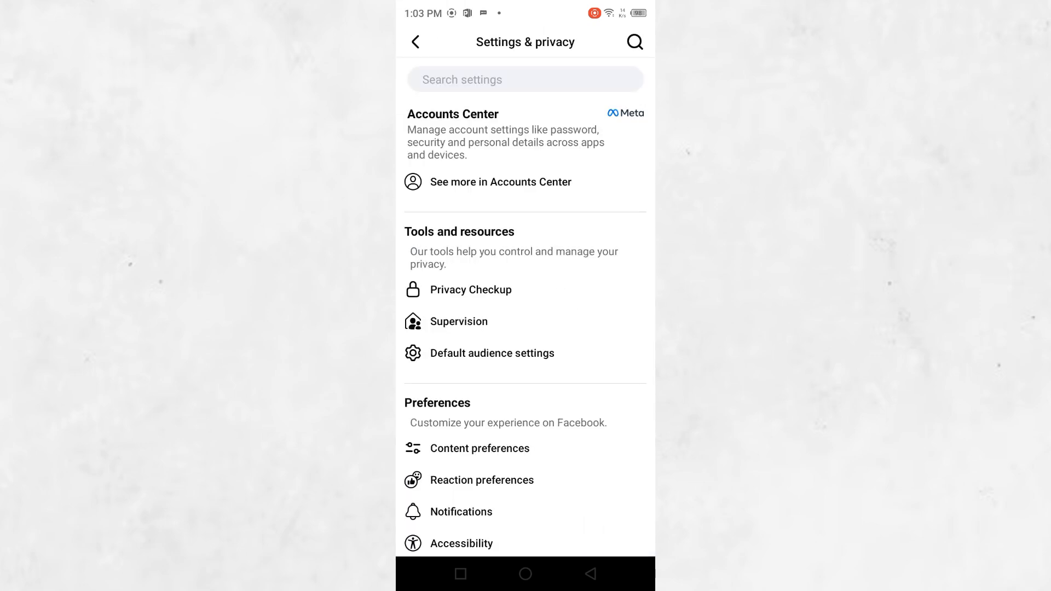
{"action": "scroll", "scroll_direction": "down", "scroll_amount": 3}
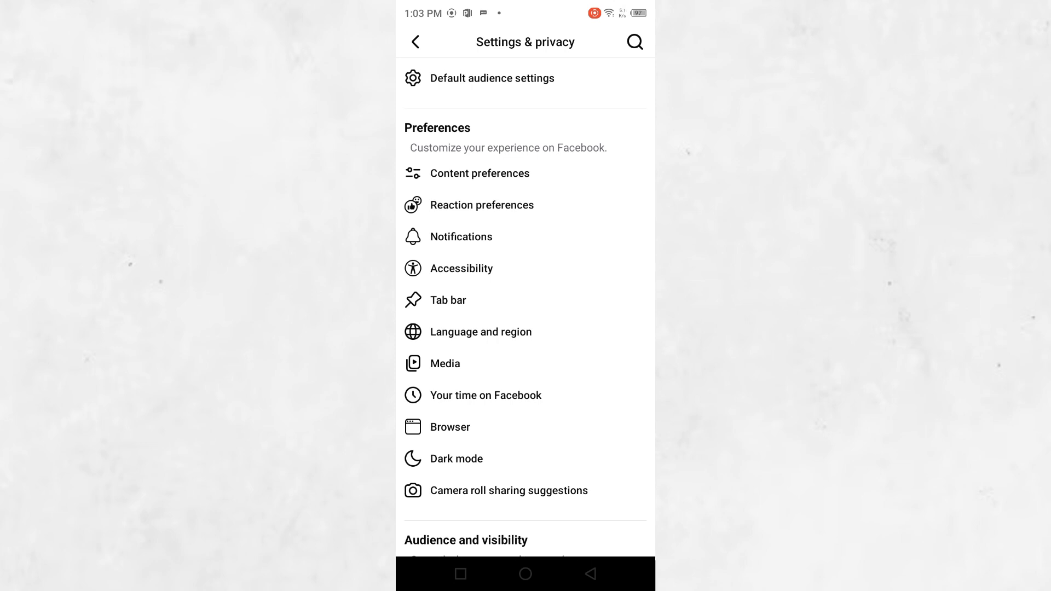
In Language and region, add Assamese and Bulgarian alongside Arabic and save
{"action": "left_click", "coordinate": [480, 331]}
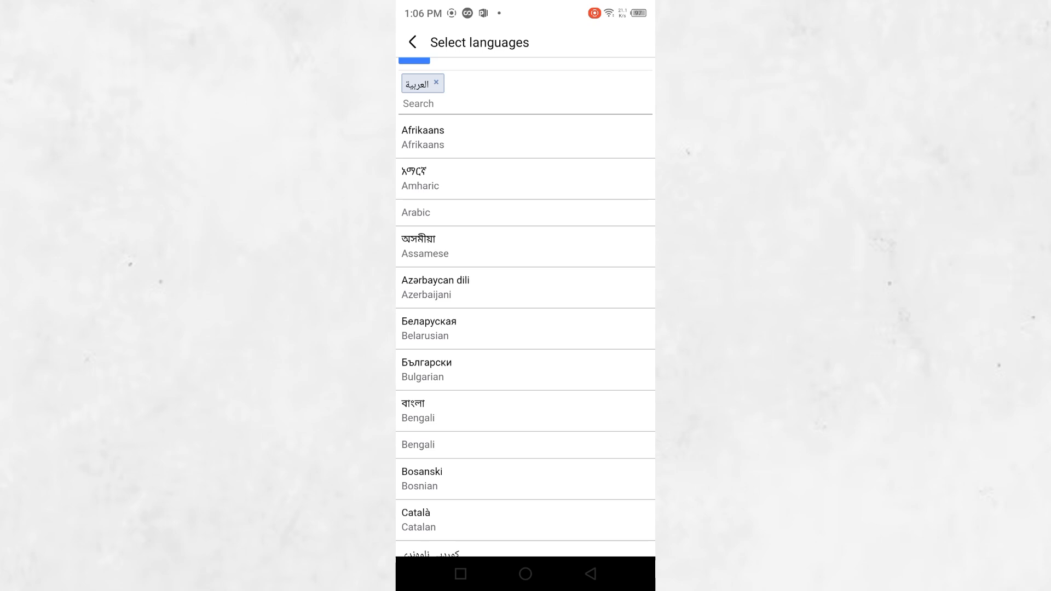
{"action": "left_click", "coordinate": [424, 253]}
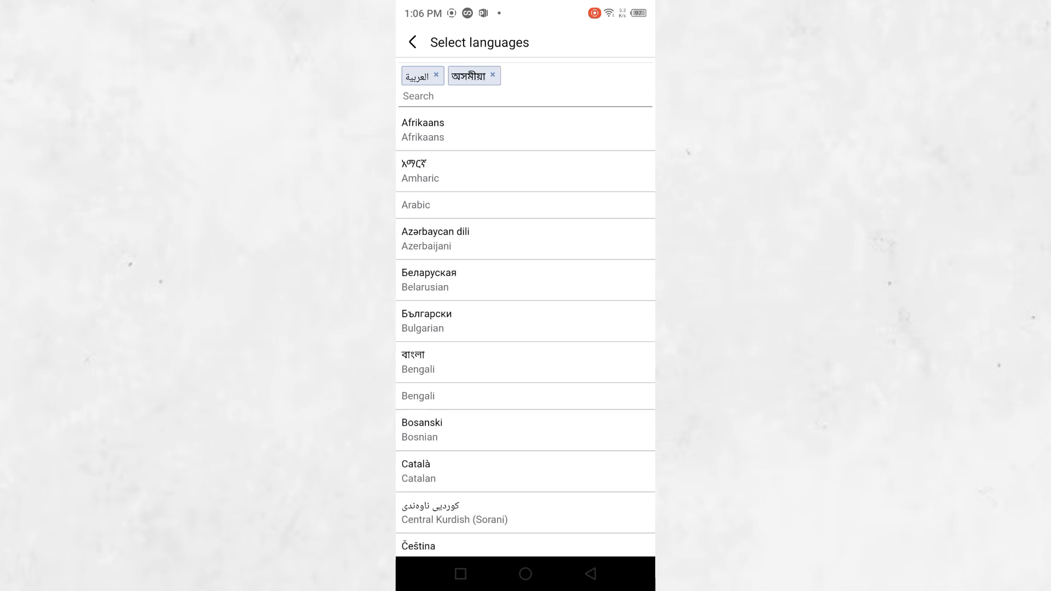
{"action": "left_click", "coordinate": [426, 320]}
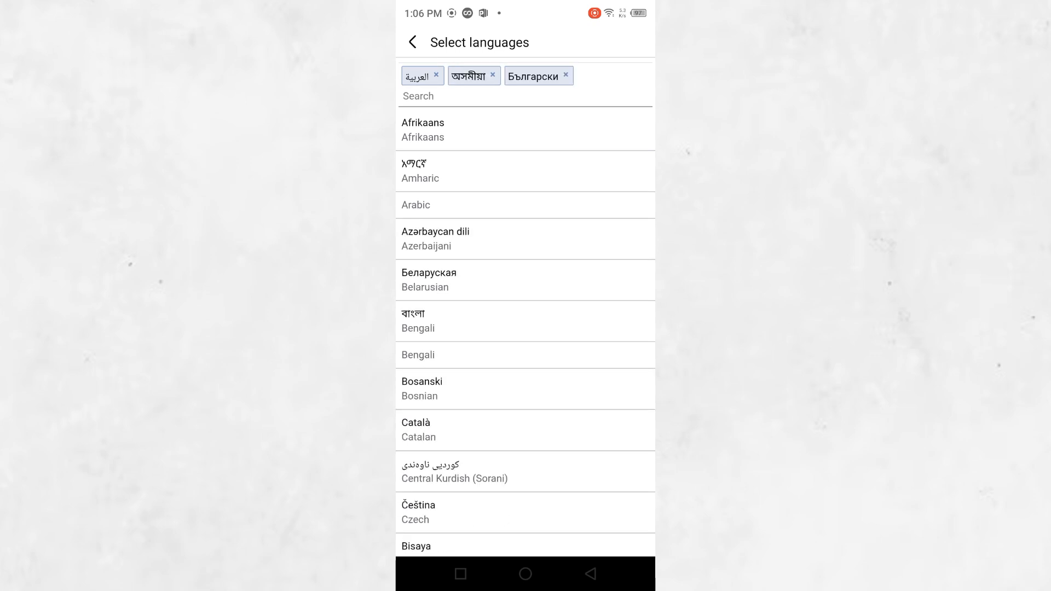
{"action": "left_click", "coordinate": [413, 41]}
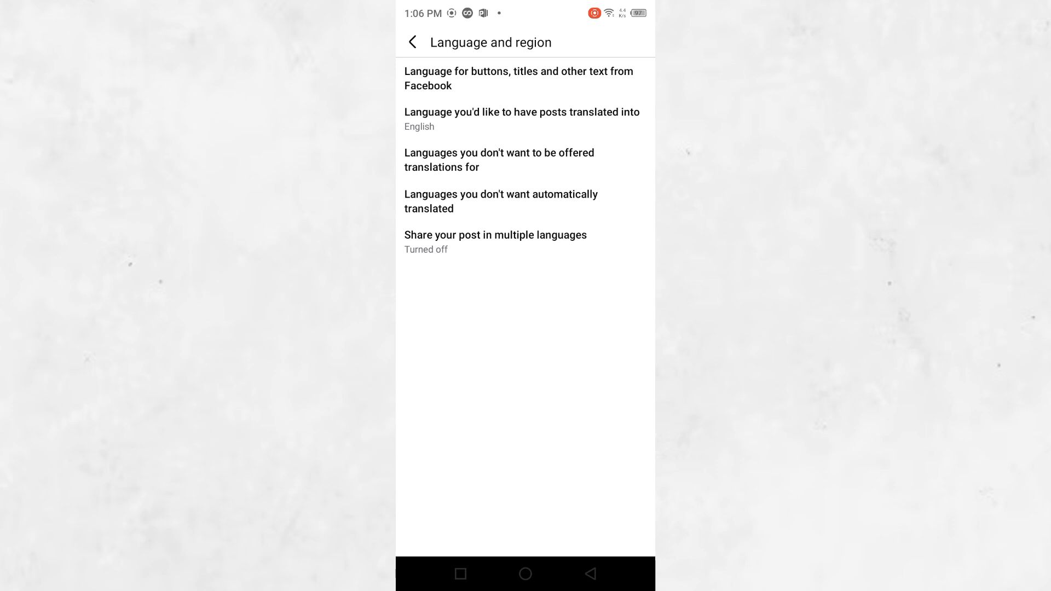
Browse the post translation languages, keep English, then open the excluded-languages list
{"action": "left_click", "coordinate": [521, 119]}
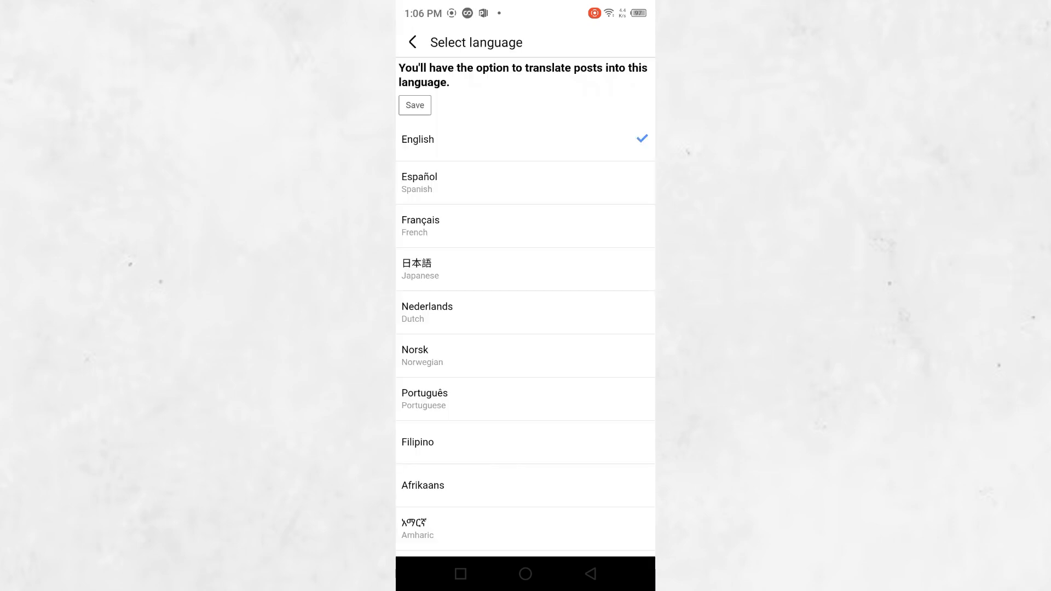
{"action": "scroll", "scroll_direction": "down", "scroll_amount": 3}
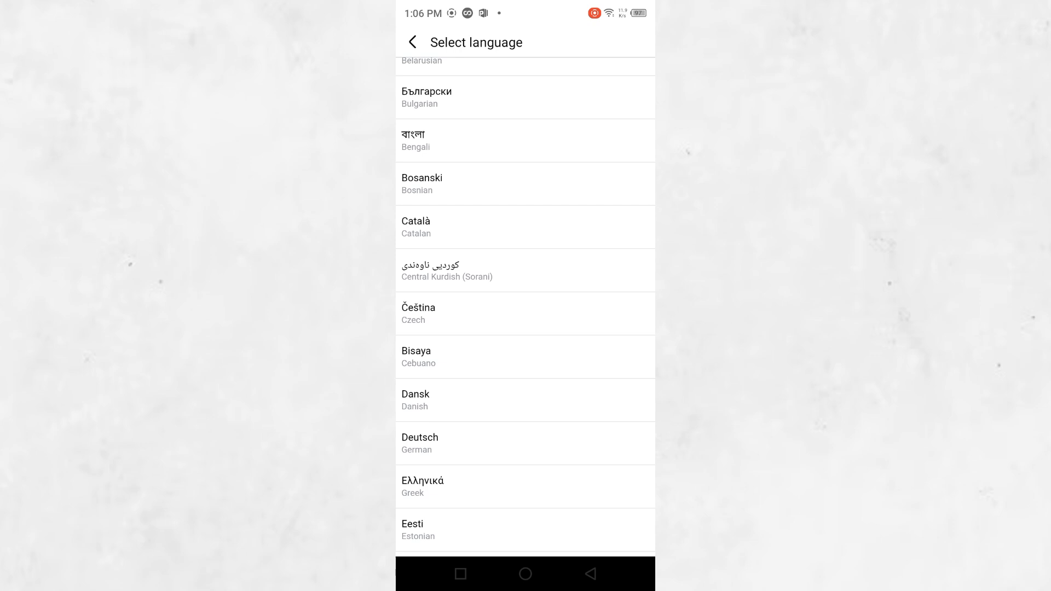
{"action": "scroll", "scroll_direction": "down", "scroll_amount": 3}
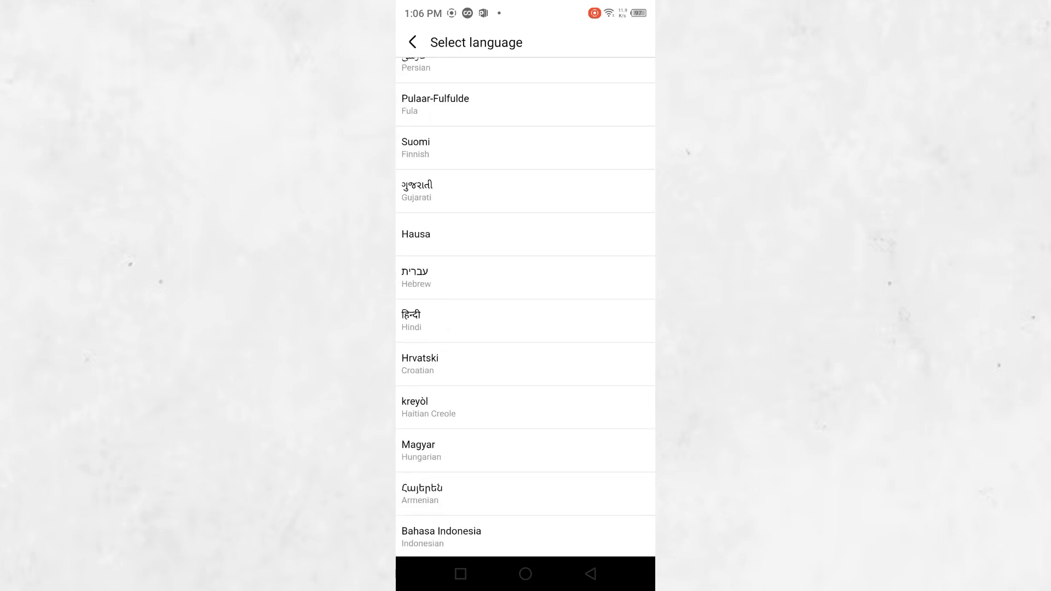
{"action": "scroll", "scroll_direction": "down", "scroll_amount": 3}
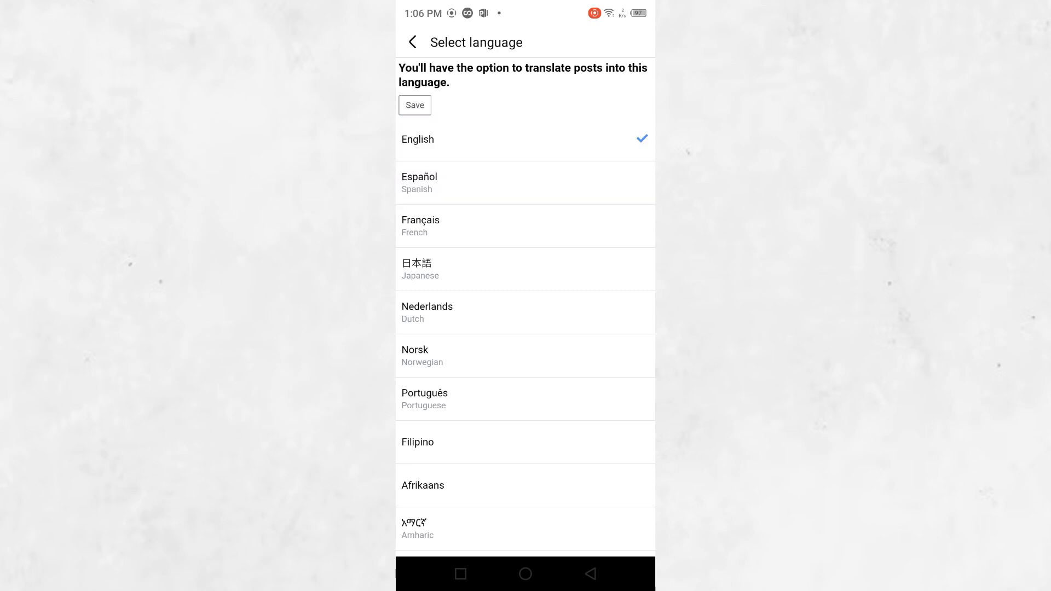
{"action": "left_click", "coordinate": [412, 41]}
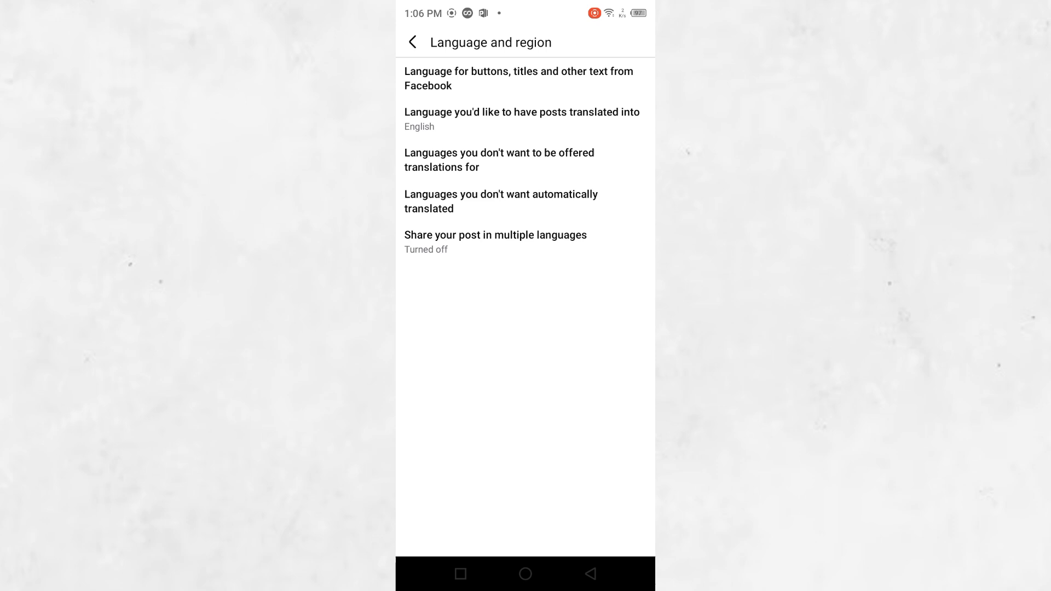
{"action": "left_click", "coordinate": [525, 119]}
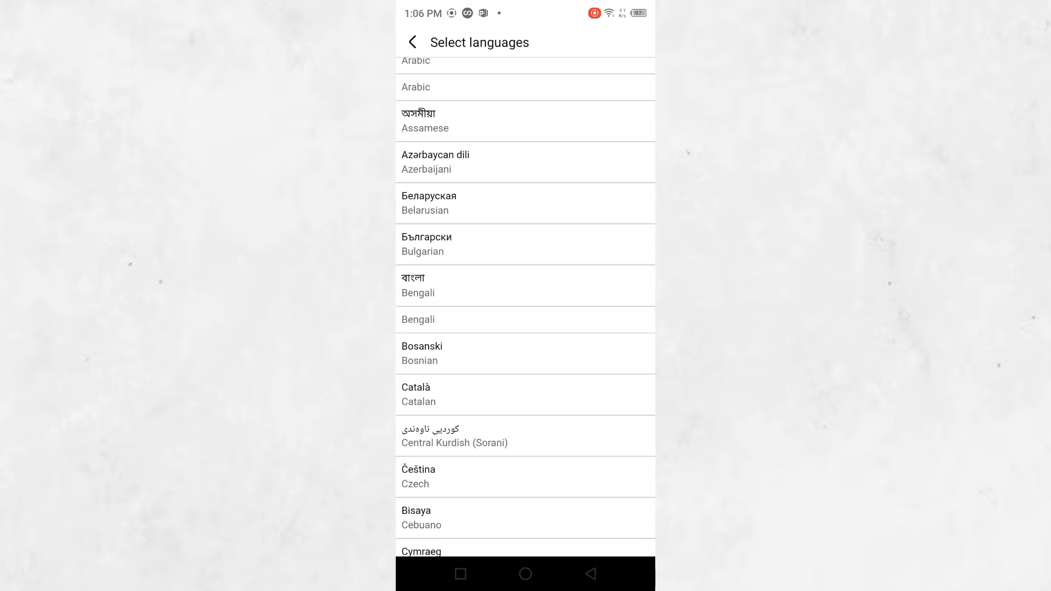
{"action": "scroll", "scroll_direction": "down", "scroll_amount": 3}
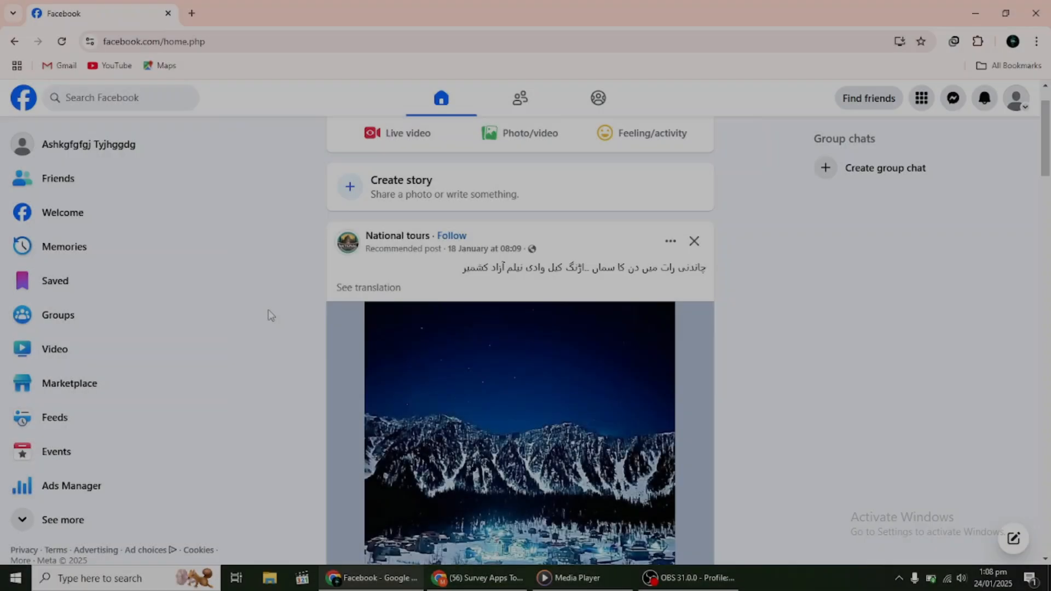
On desktop, scroll the home feed, then open and scroll your own profile page
{"action": "scroll", "scroll_direction": "down", "scroll_amount": 3}
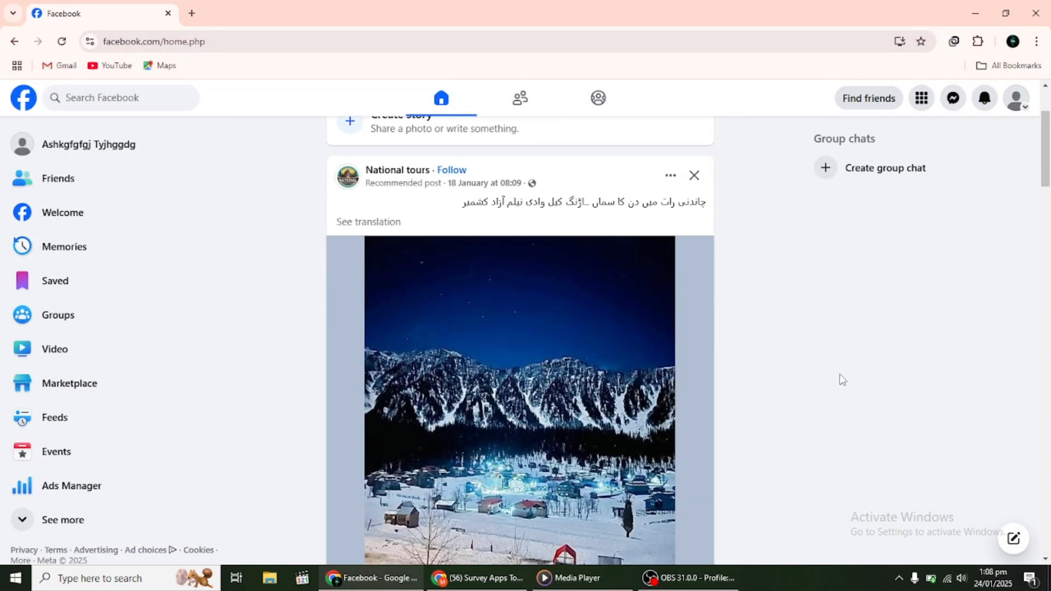
{"action": "scroll", "scroll_direction": "down", "scroll_amount": 3}
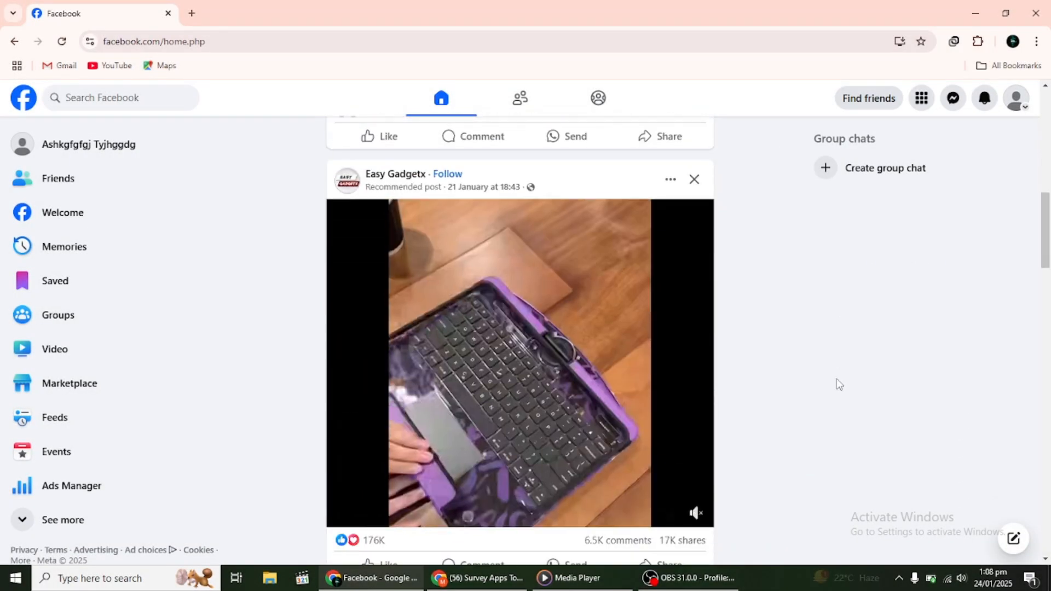
{"action": "scroll", "scroll_direction": "down", "scroll_amount": 3}
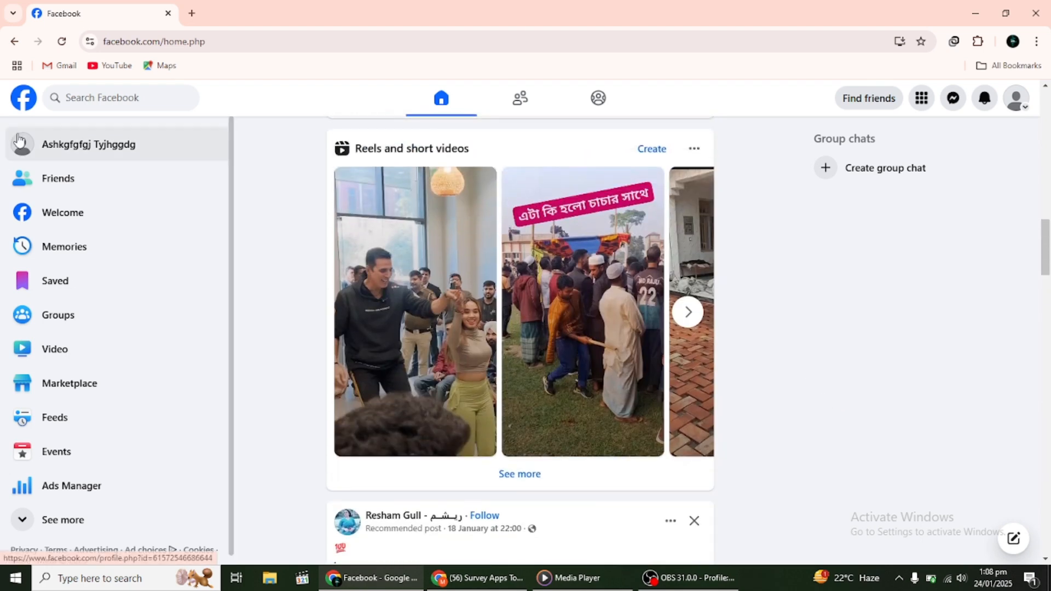
{"action": "left_click", "coordinate": [88, 144]}
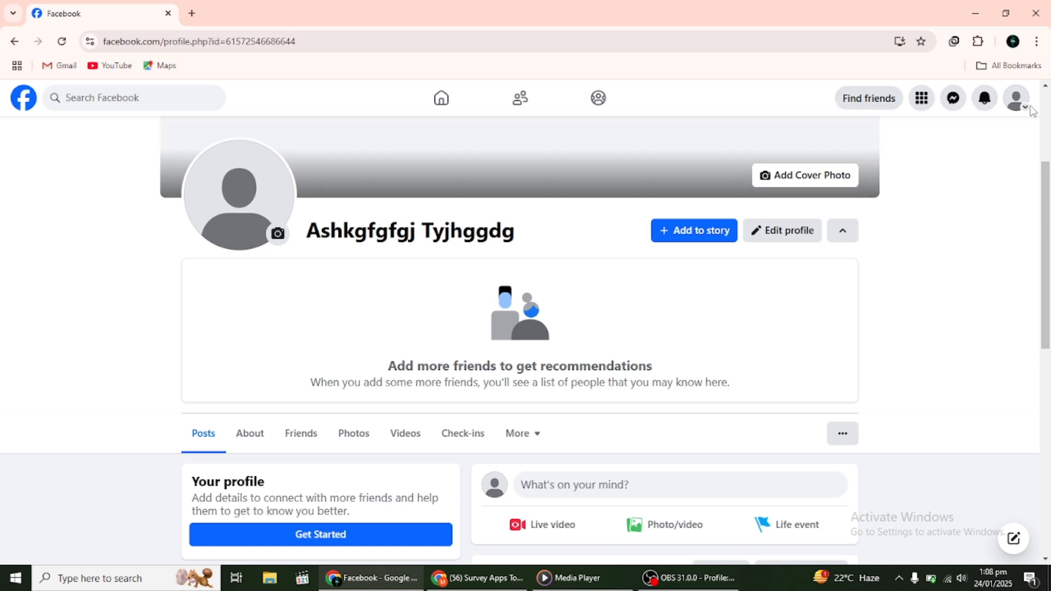
{"action": "mouse_move", "coordinate": [891, 131]}
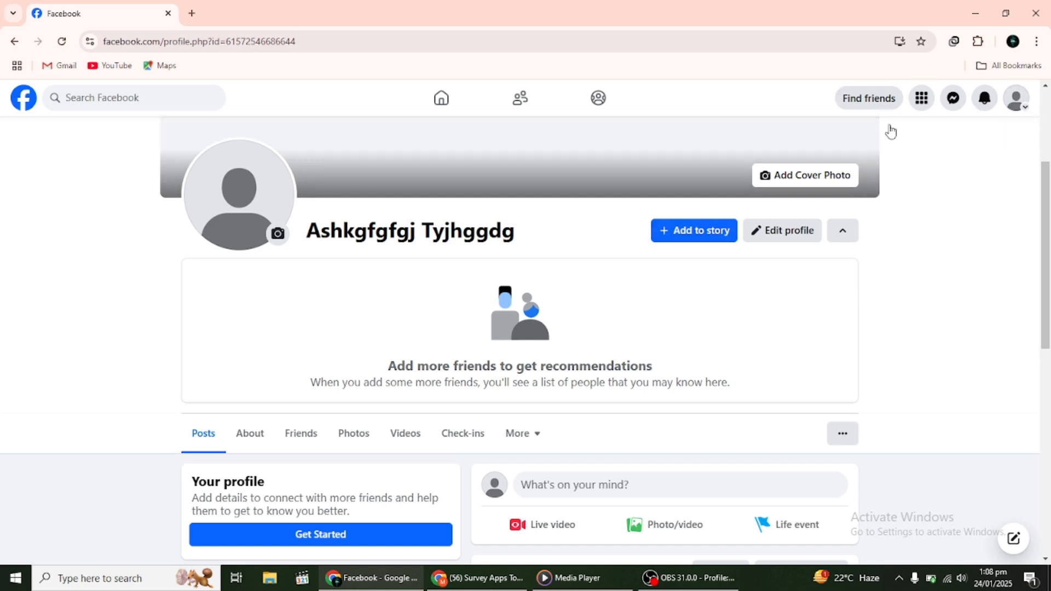
{"action": "scroll", "scroll_direction": "down", "scroll_amount": 3}
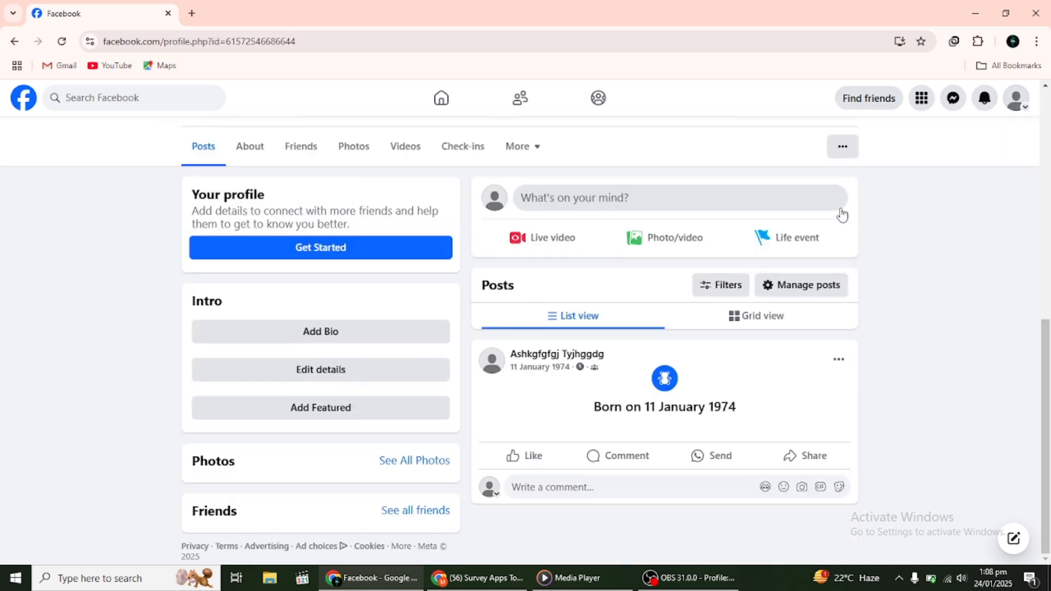
Go from the profile avatar menu to Settings, then Language and region
{"action": "left_click", "coordinate": [1015, 98]}
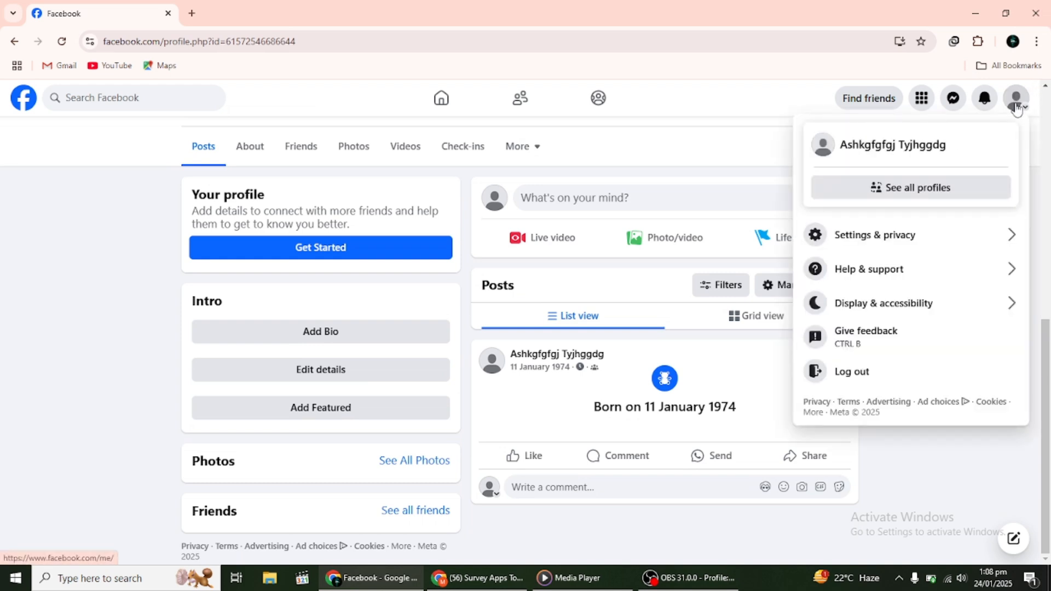
{"action": "left_click", "coordinate": [873, 234]}
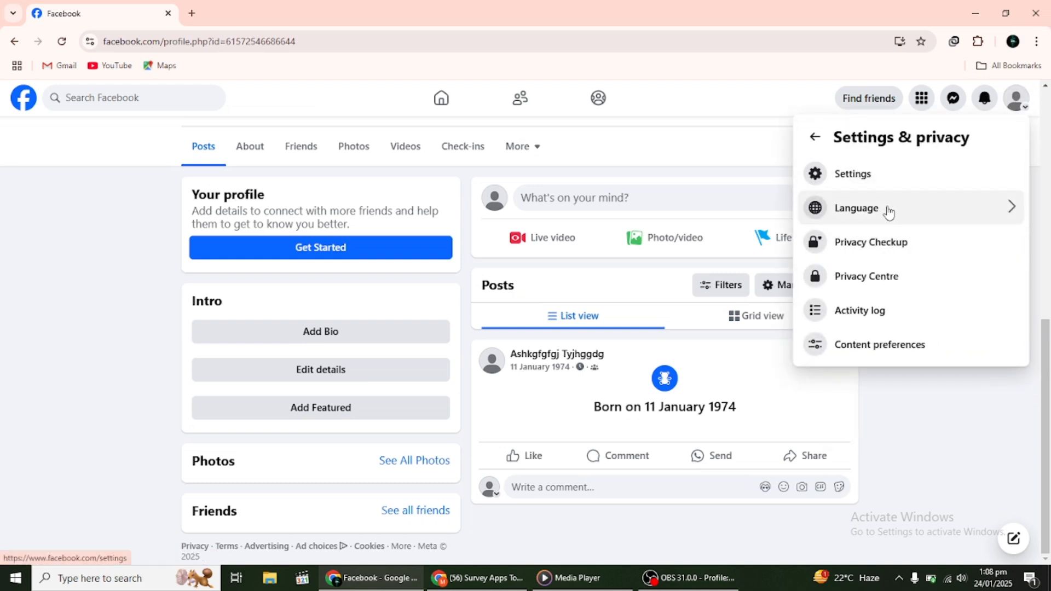
{"action": "left_click", "coordinate": [851, 174]}
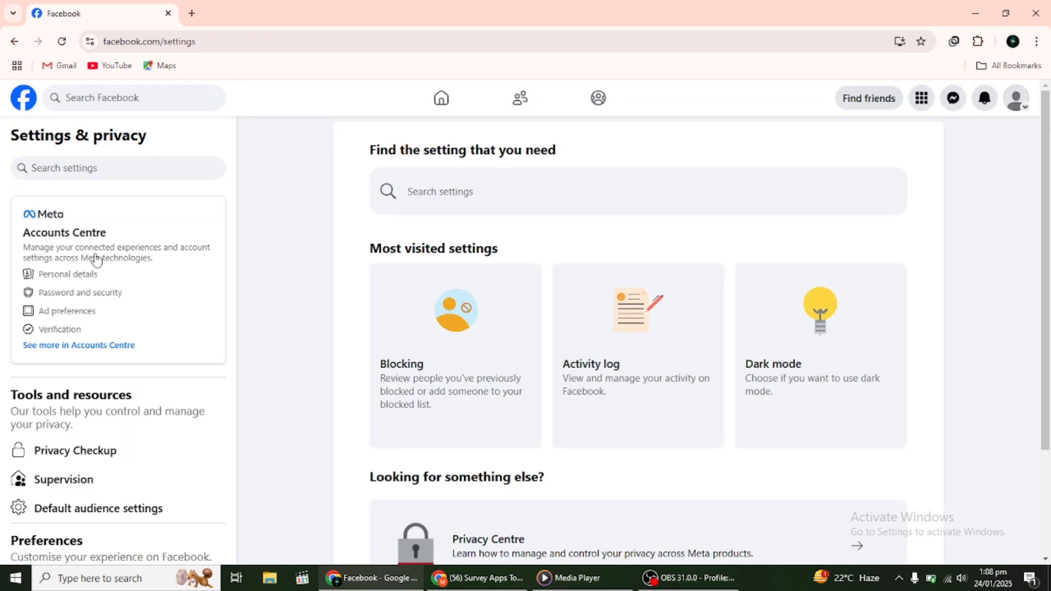
{"action": "scroll", "scroll_direction": "down", "scroll_amount": 3}
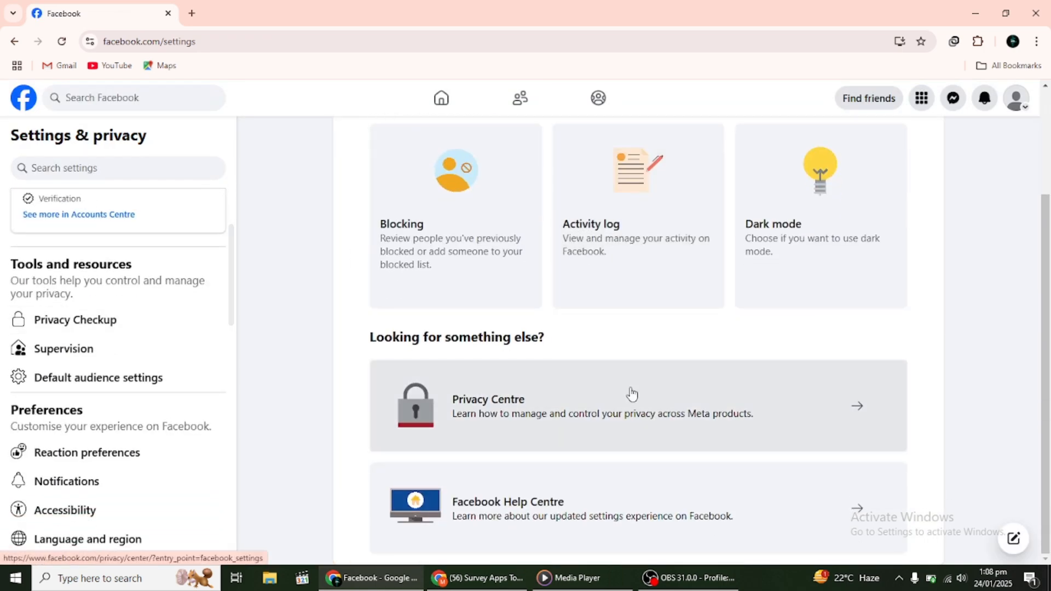
{"action": "scroll", "scroll_direction": "down", "scroll_amount": 3}
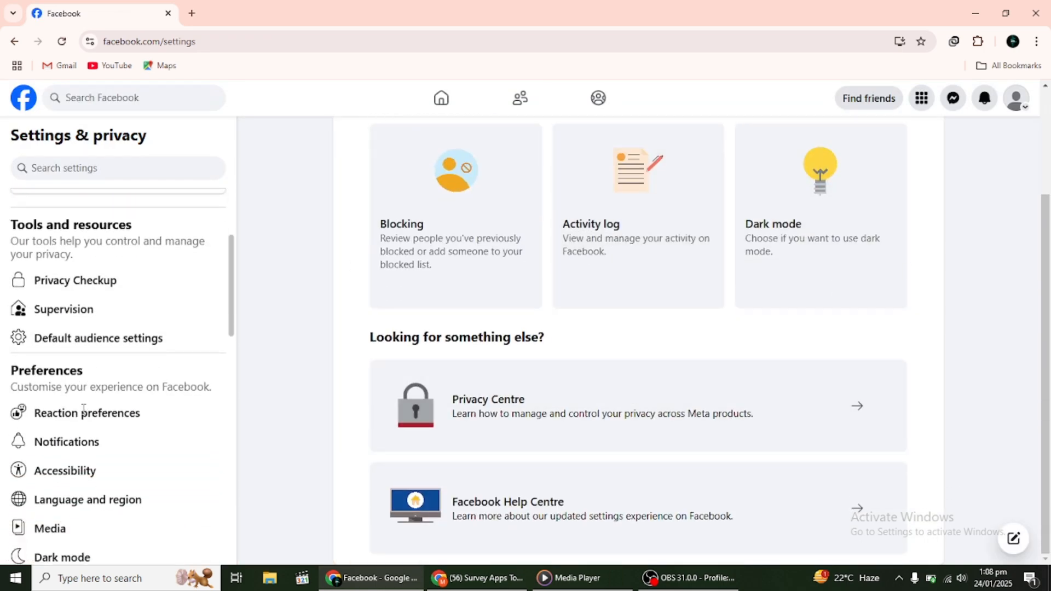
{"action": "left_click", "coordinate": [87, 499]}
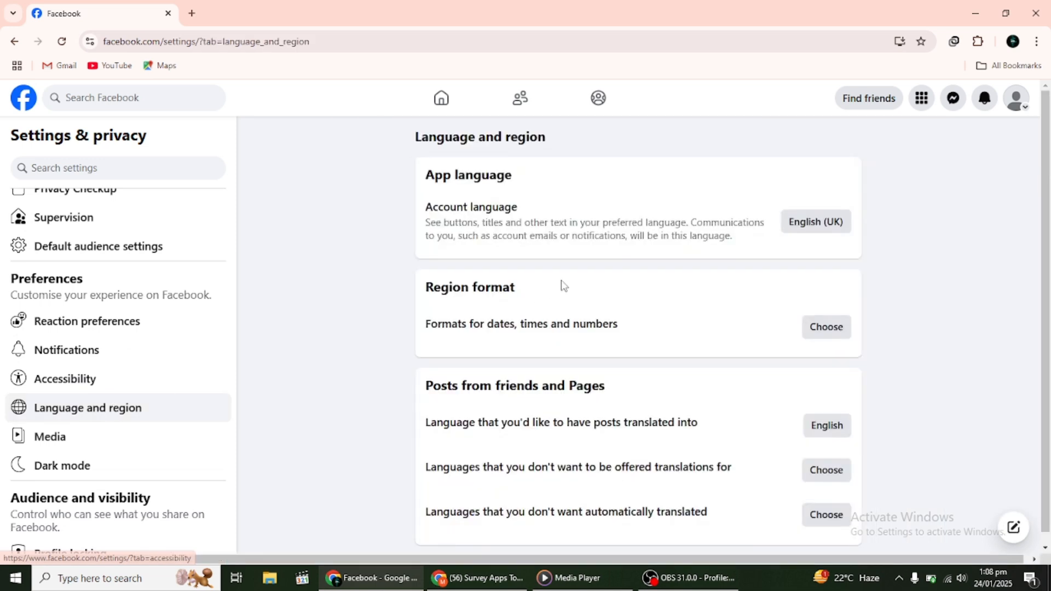
{"action": "mouse_move", "coordinate": [749, 403]}
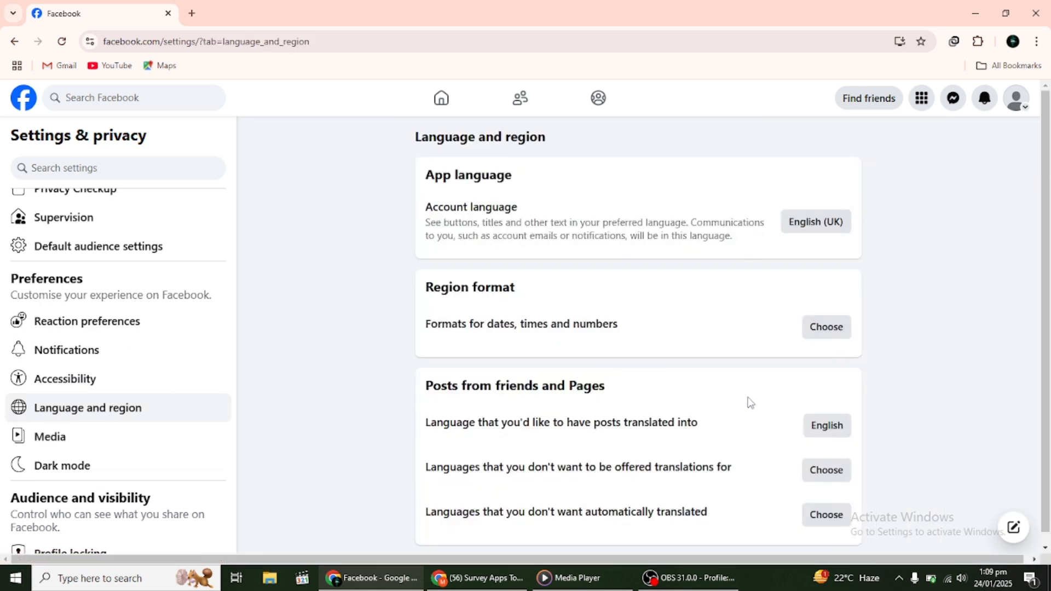
Close the auto-translation exclusions dialog and make Afrikaans the post translation language
{"action": "scroll", "scroll_direction": "down", "scroll_amount": 3}
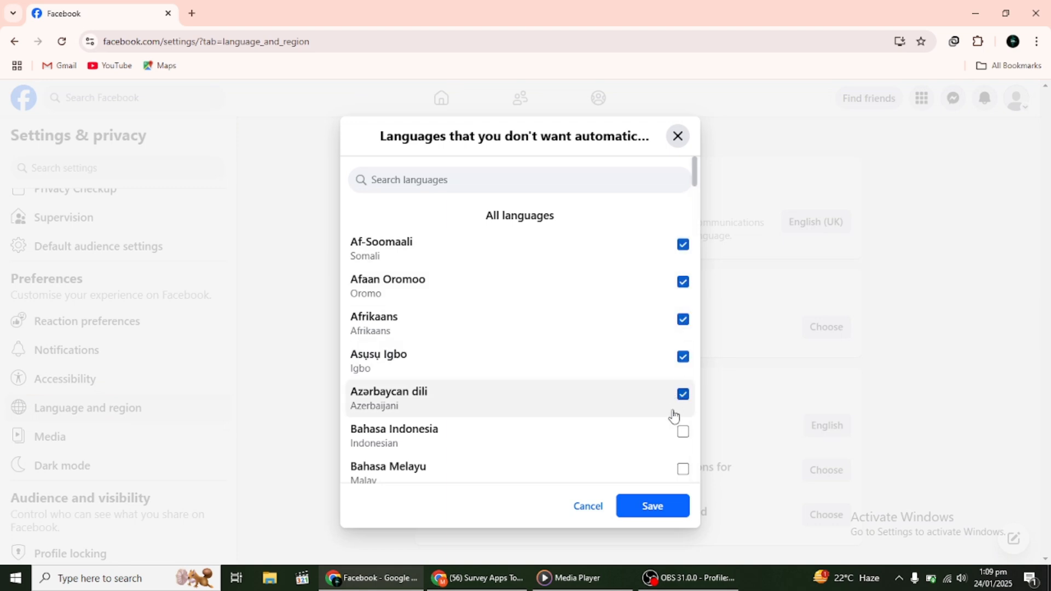
{"action": "left_click", "coordinate": [650, 506]}
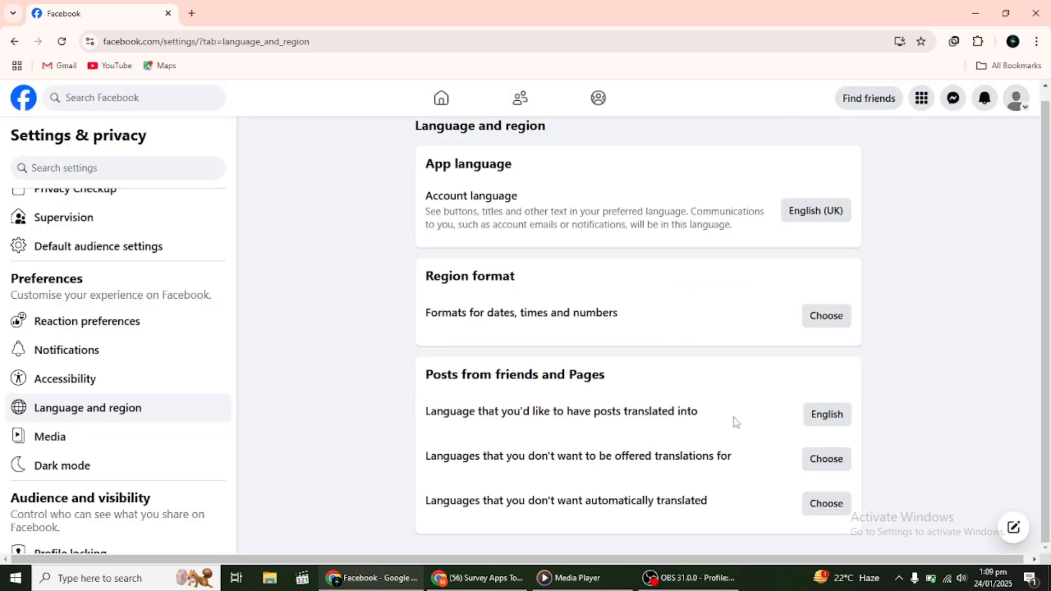
{"action": "left_click", "coordinate": [826, 414]}
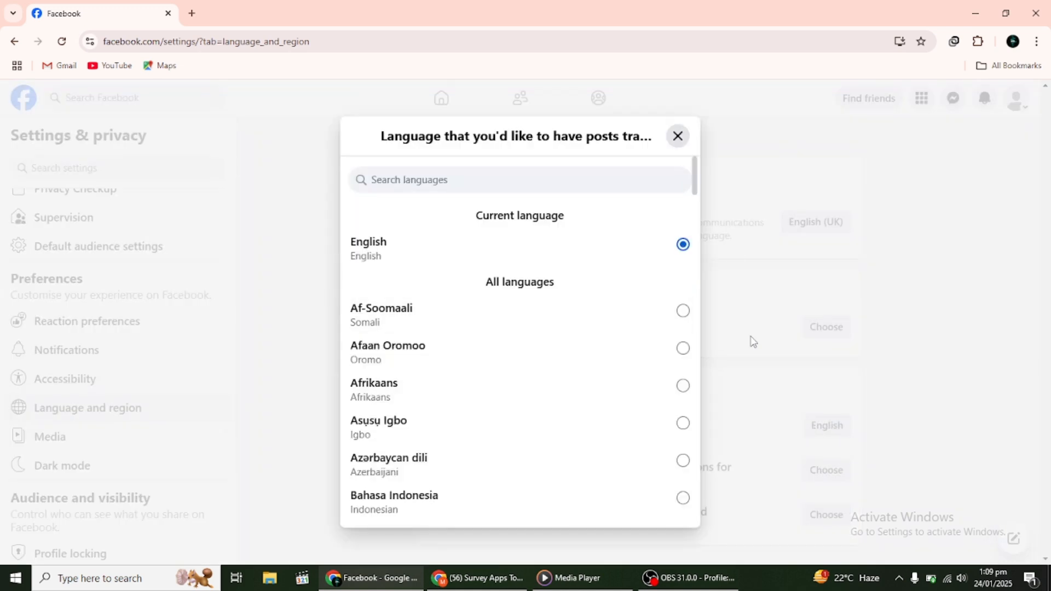
{"action": "left_click", "coordinate": [682, 386]}
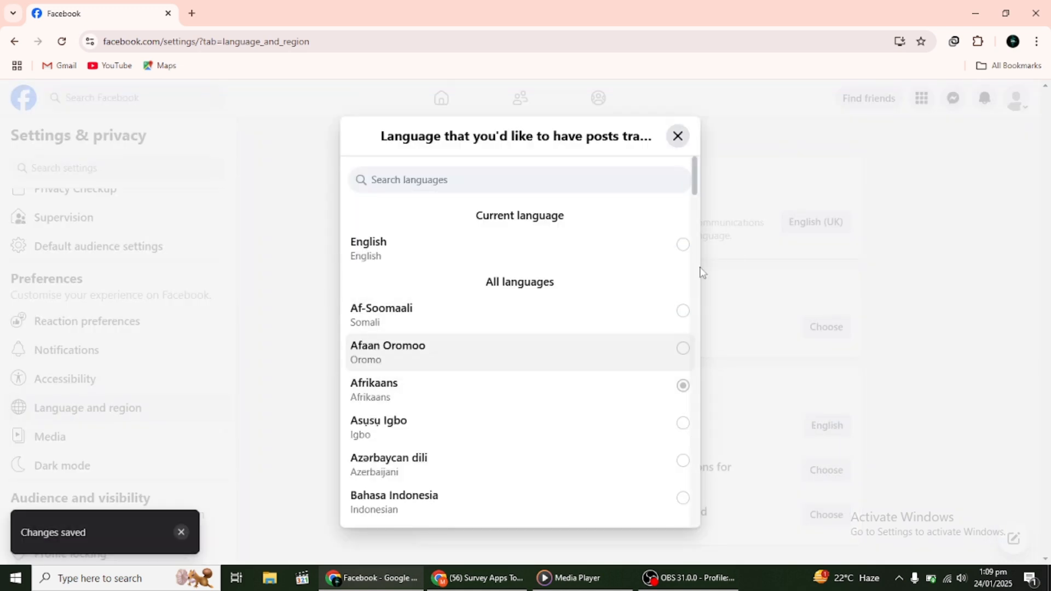